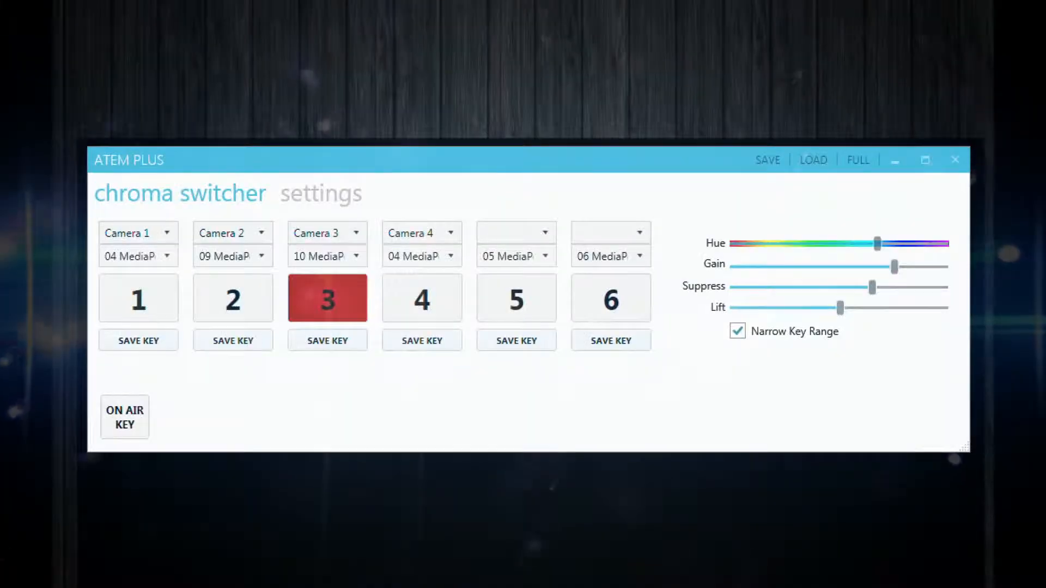
- Set slot second sources to 18 MediaPoolStill, IN1 and 13 MediaPoolStill, with slot 4 on IN2/IN2
{"action": "left_click", "coordinate": [137, 256]}
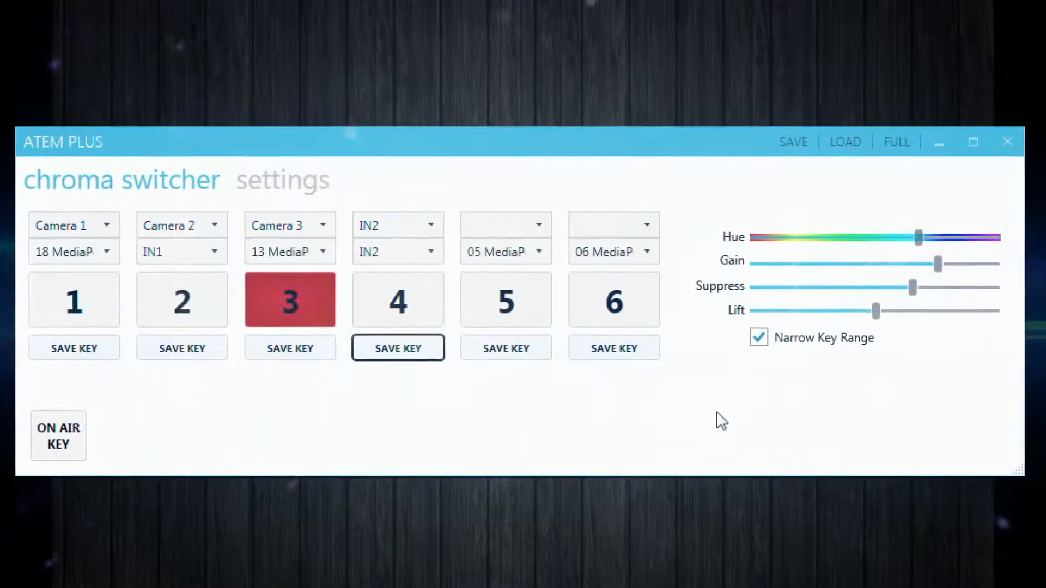
{"action": "left_click", "coordinate": [182, 300]}
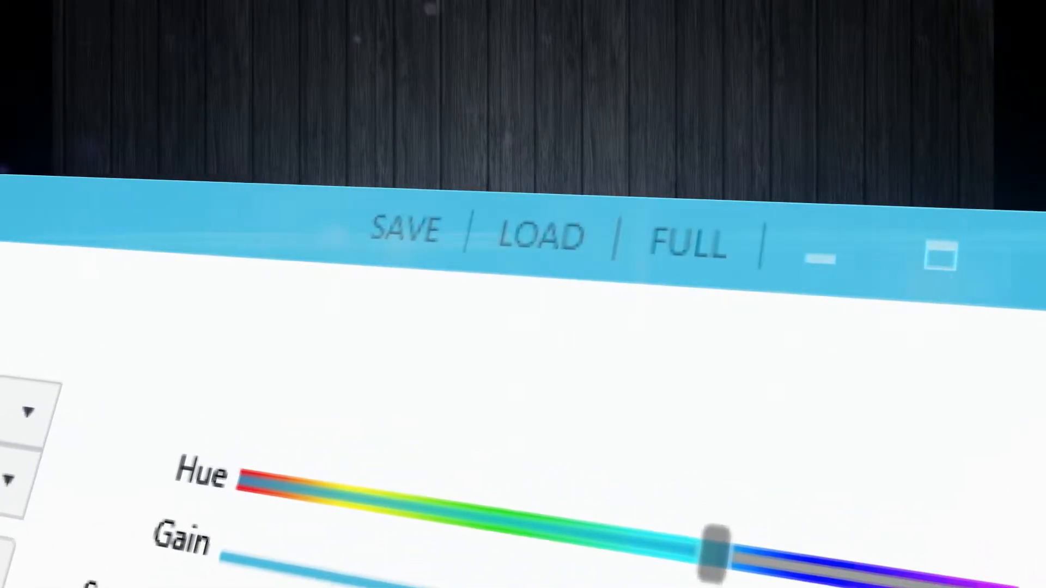
{"action": "left_click", "coordinate": [422, 233]}
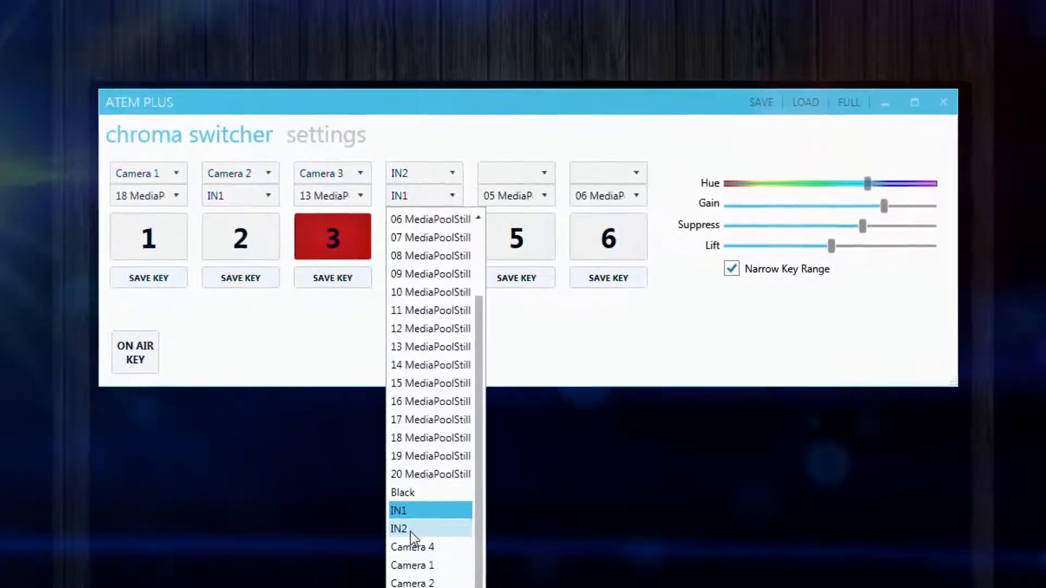
- Switch slot 4's lower source dropdown back to IN2
{"action": "left_click", "coordinate": [398, 529]}
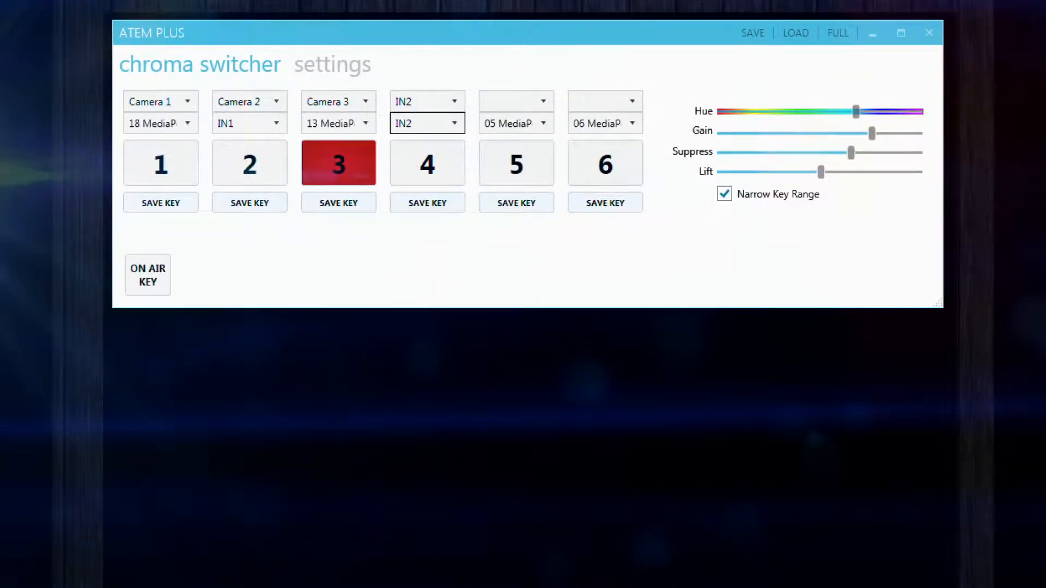